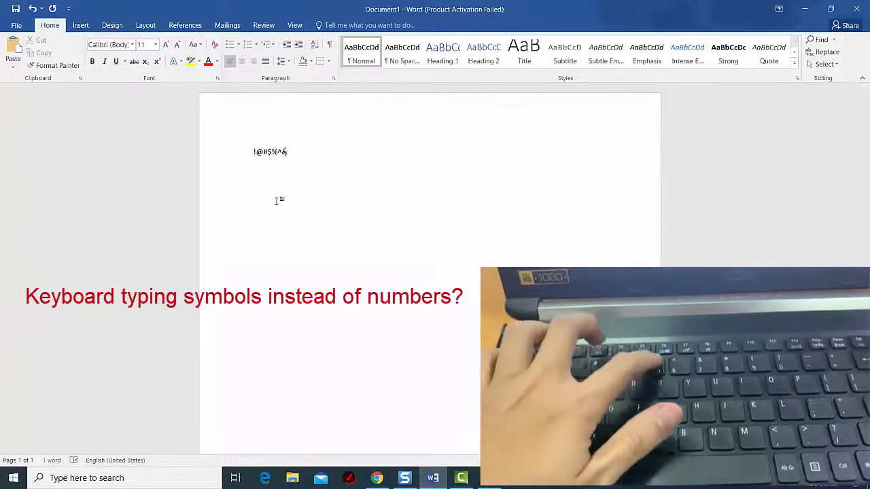
Step: Type number keys in the blank Word document, producing symbols like *() instead of digits
text(*())
click(125, 478)
text(ease of access)
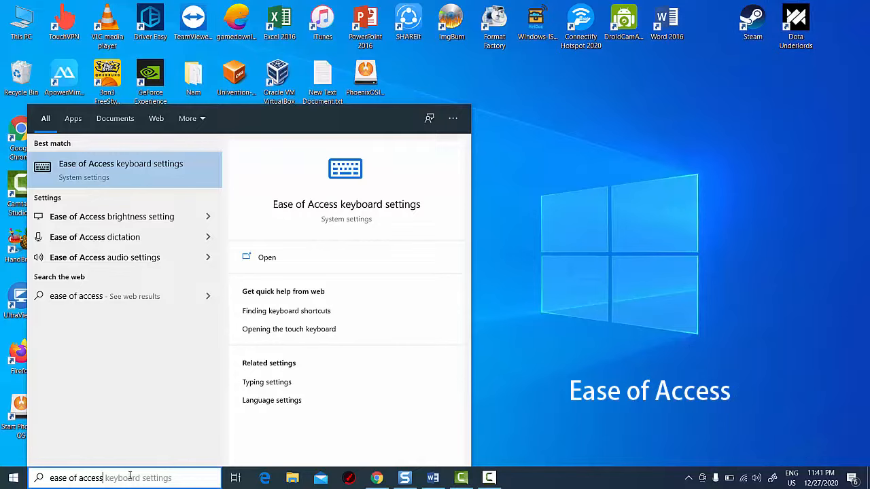
mouse_move(152, 178)
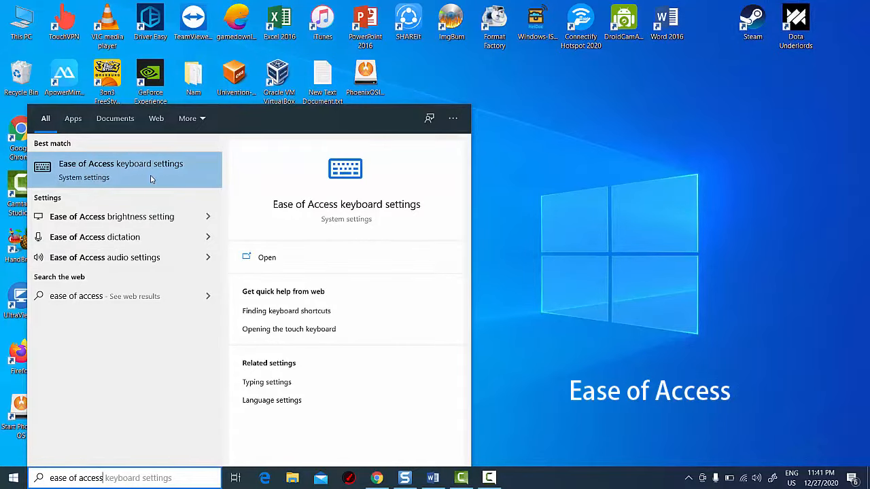
Step: Open Ease of Access keyboard settings and turn the Use Sticky Keys toggle off
click(121, 164)
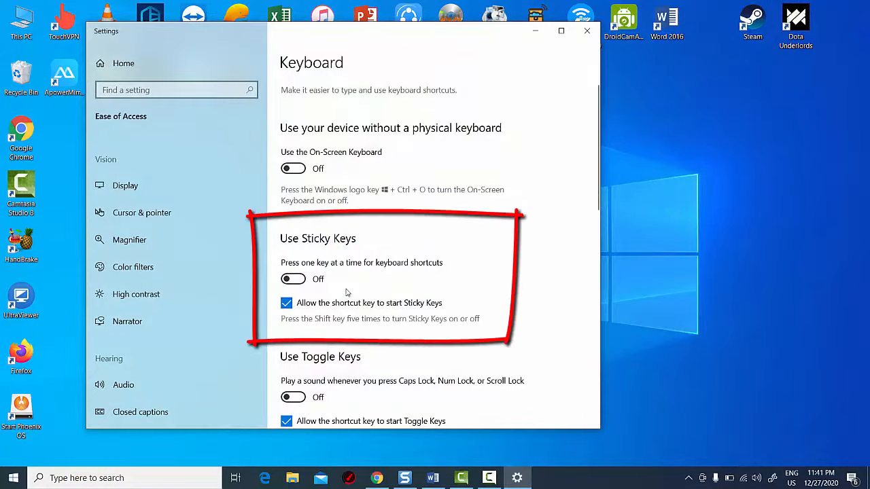
click(286, 302)
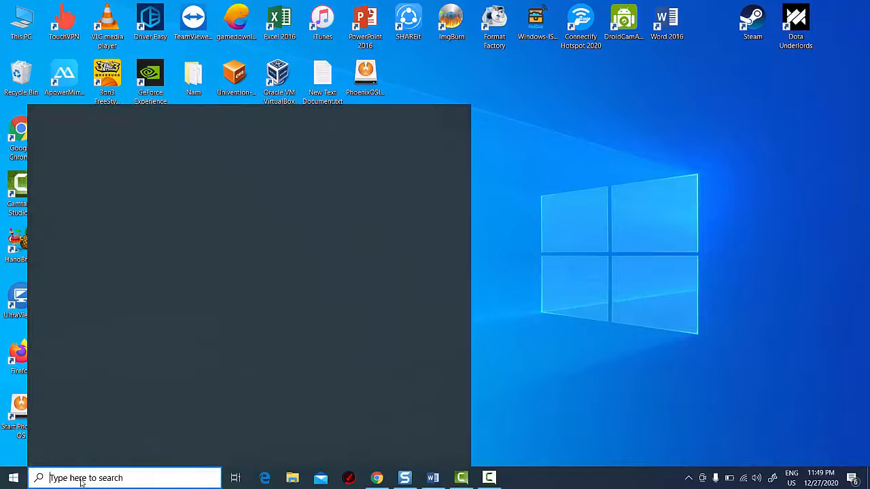
Step: Search Windows for 'device manager' to open Device Manager
text(device m)
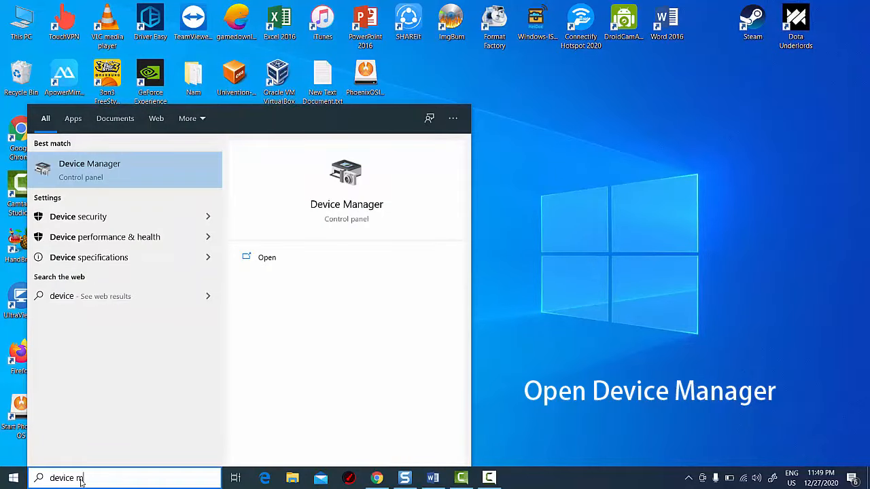
text(anager)
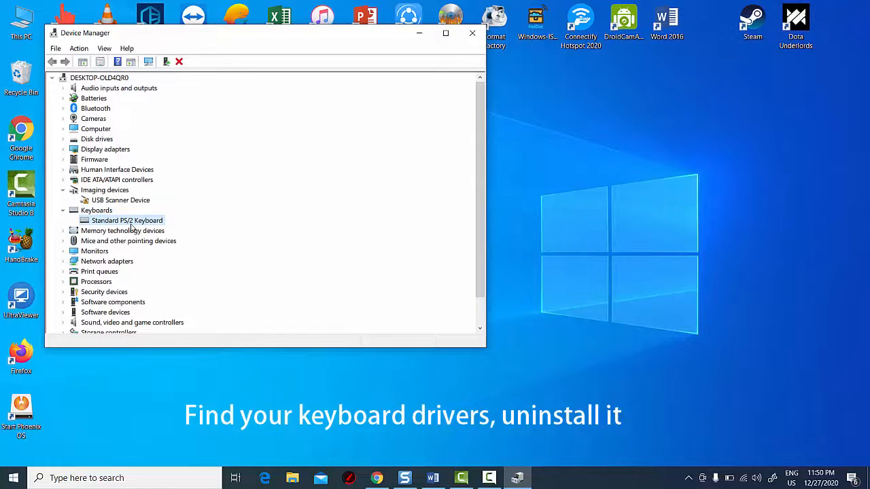
Step: Uninstall the Standard PS/2 Keyboard device and confirm the warning
right_click(127, 219)
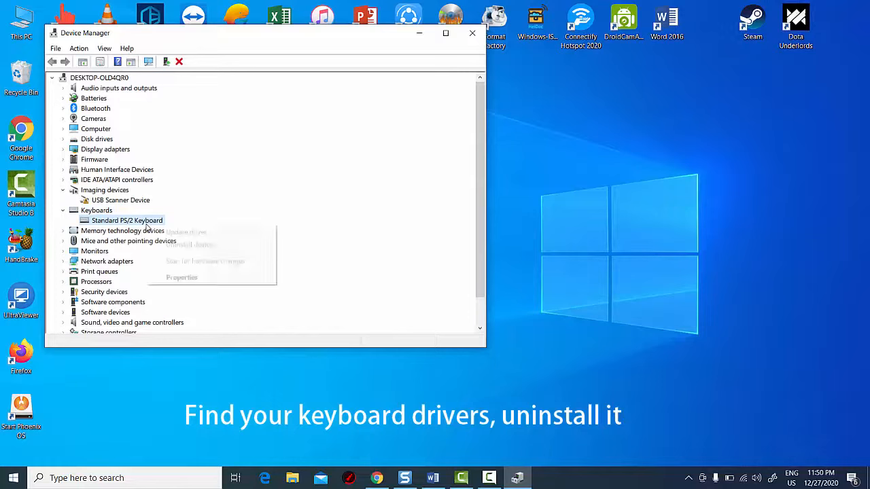
mouse_move(189, 245)
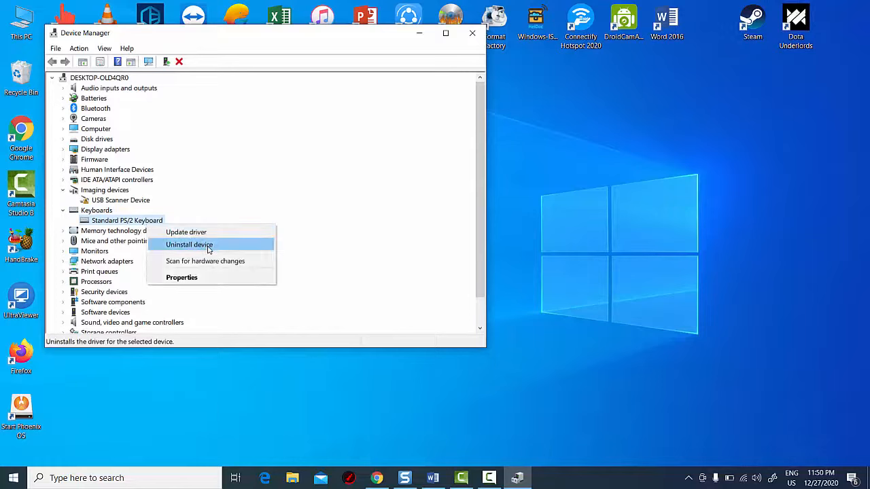
click(189, 244)
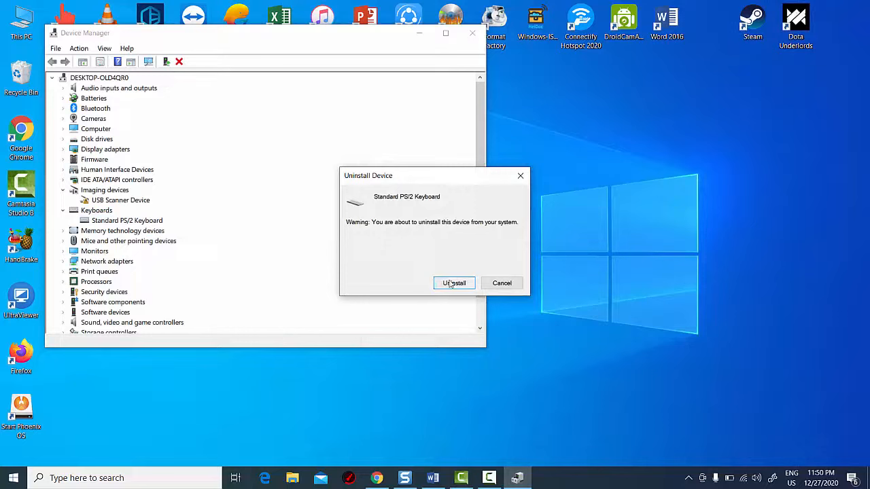
click(454, 283)
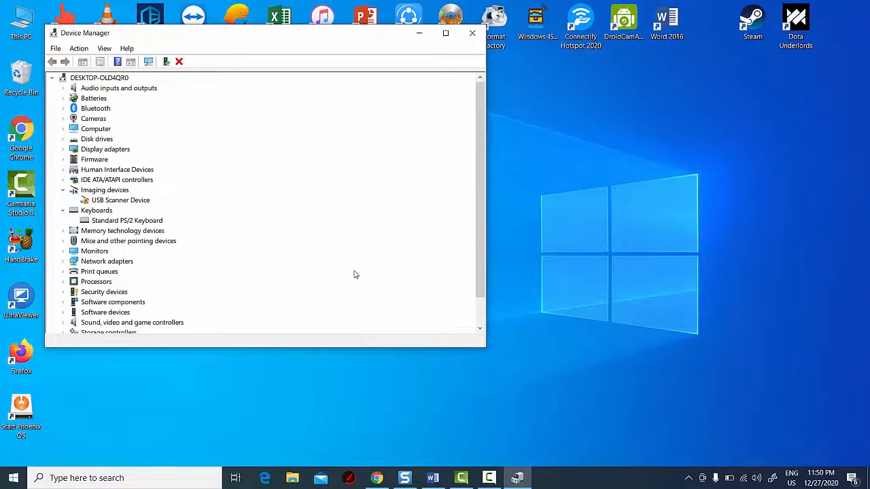